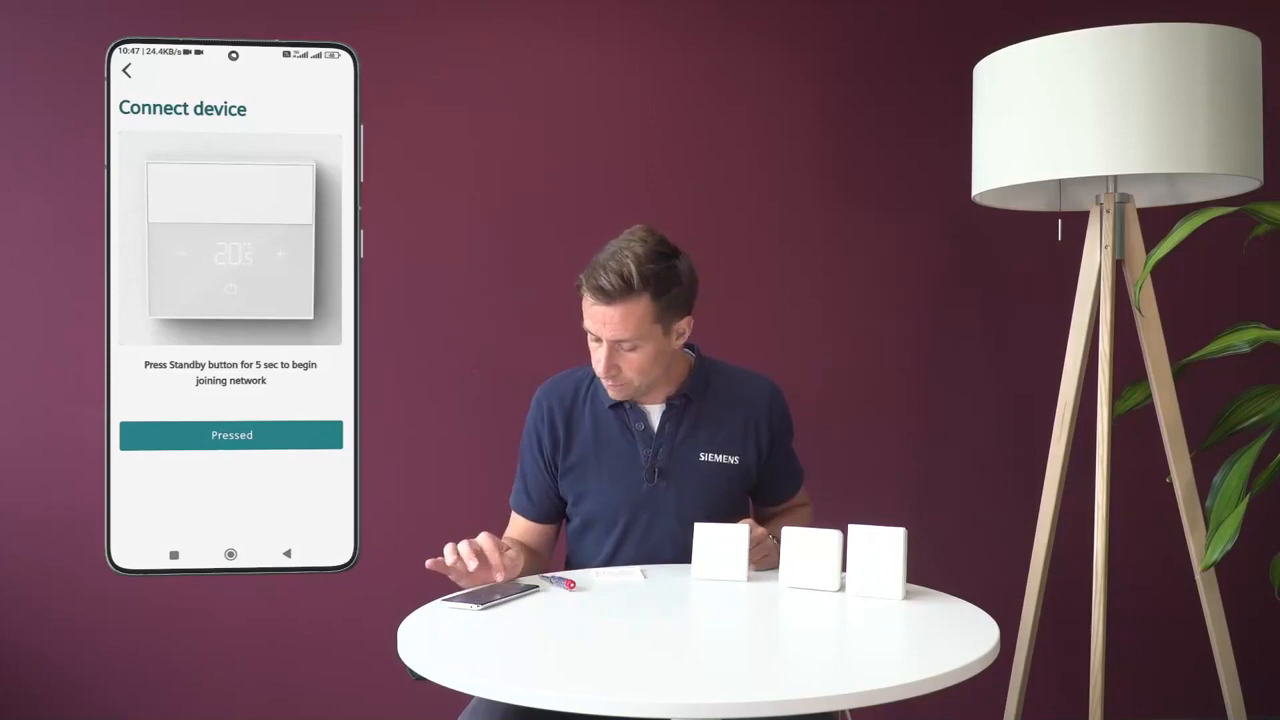
# Confirm the RDZ101 thermostat is in joining mode so the hub finds it
pyautogui.click(231, 434)
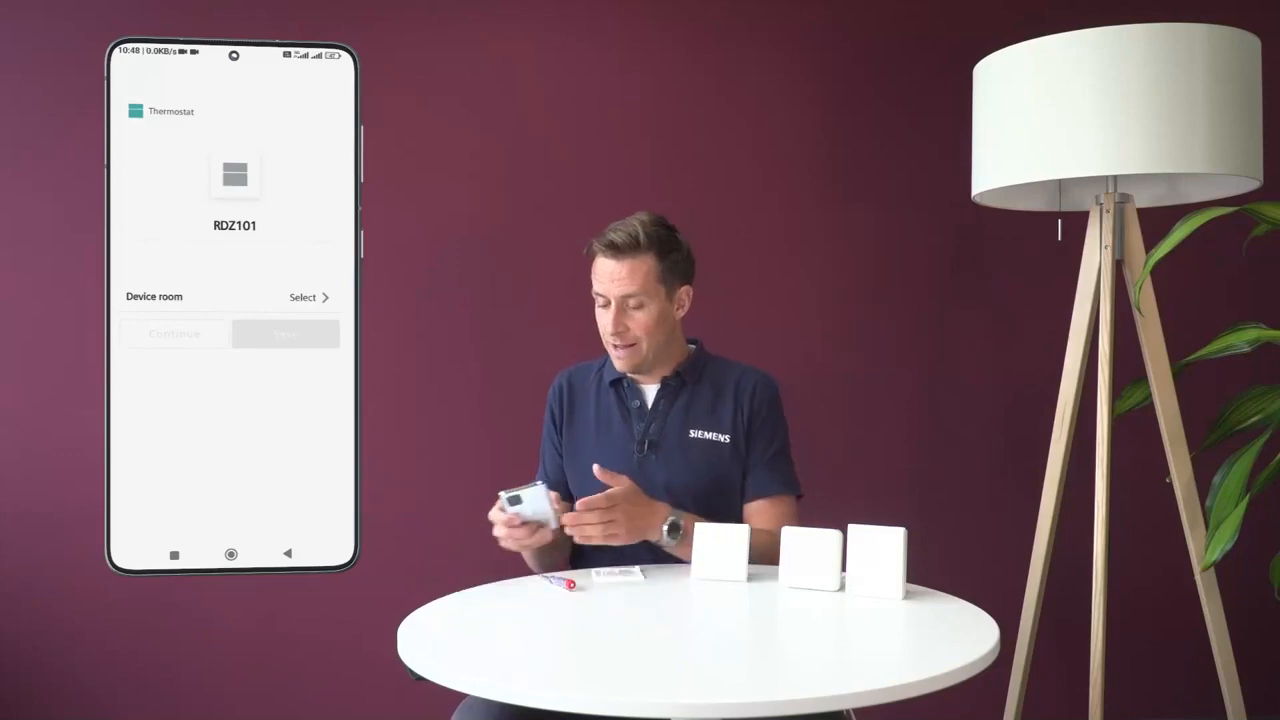
# Assign the thermostat named Thermostat to the Bedroom and save it
pyautogui.click(235, 225)
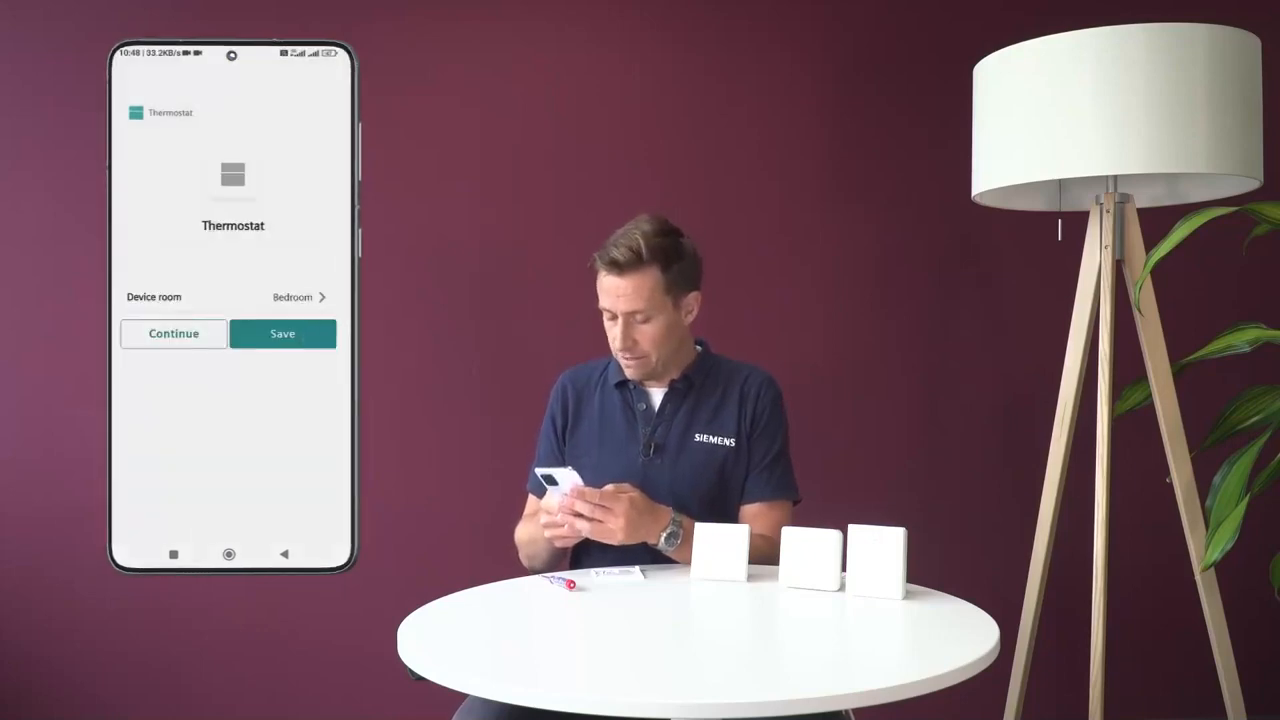
pyautogui.click(282, 333)
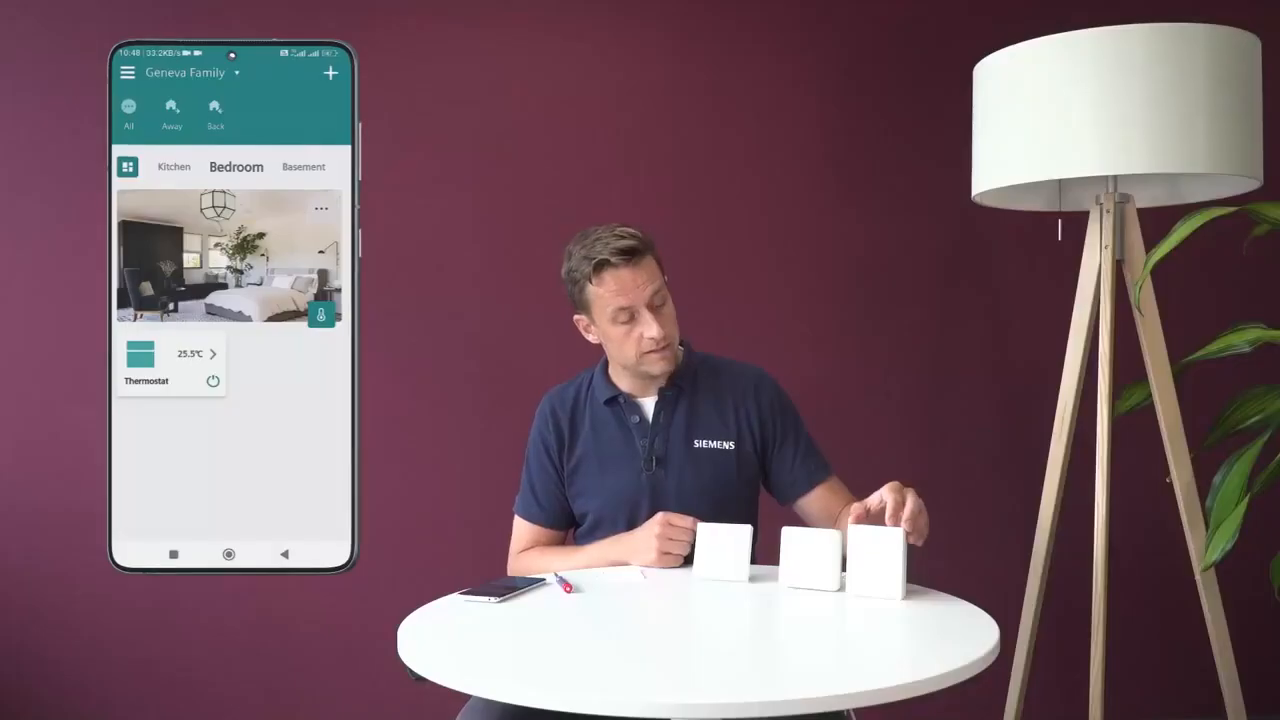
# Add a new Receiver device with Thermostat relay as its purpose
pyautogui.click(330, 72)
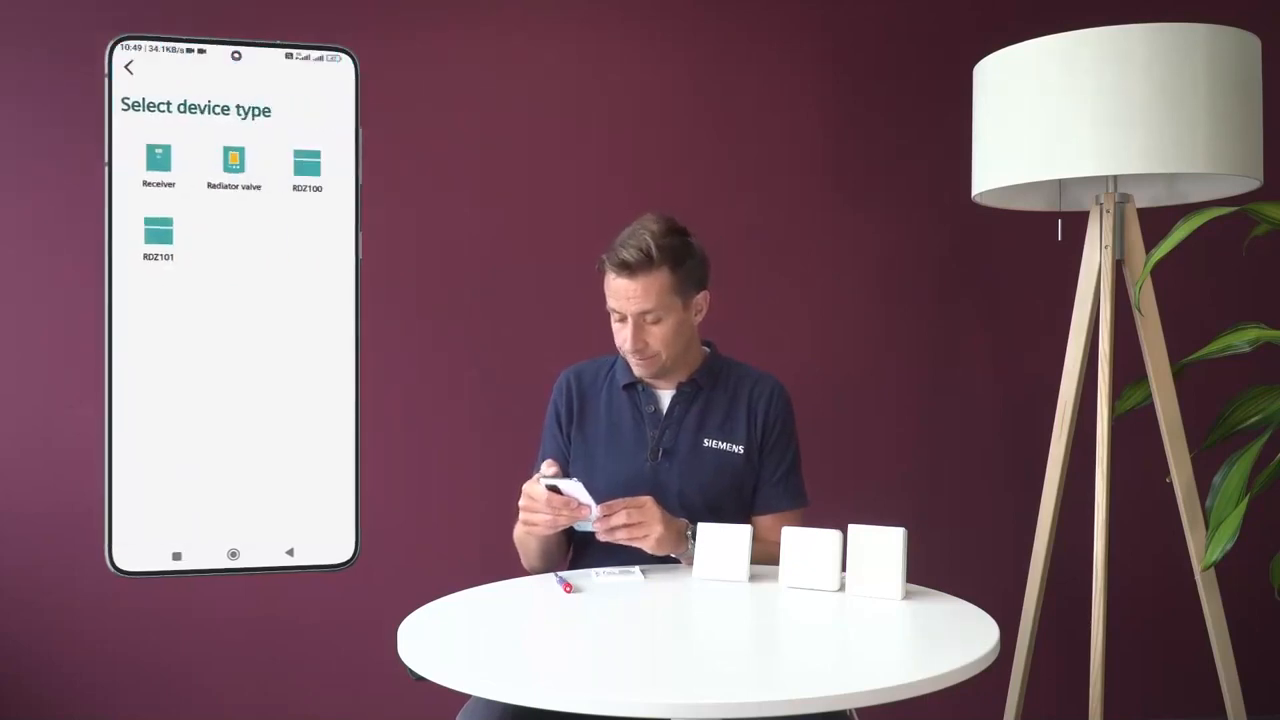
pyautogui.click(158, 165)
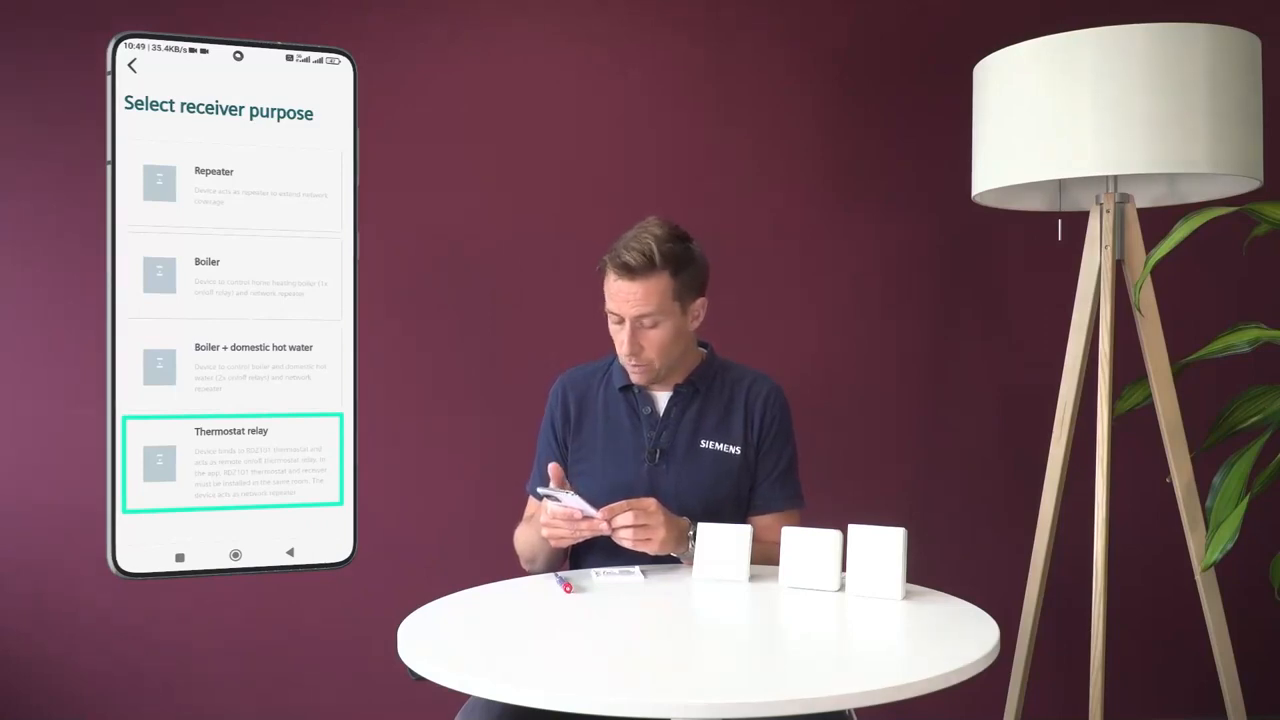
pyautogui.click(235, 465)
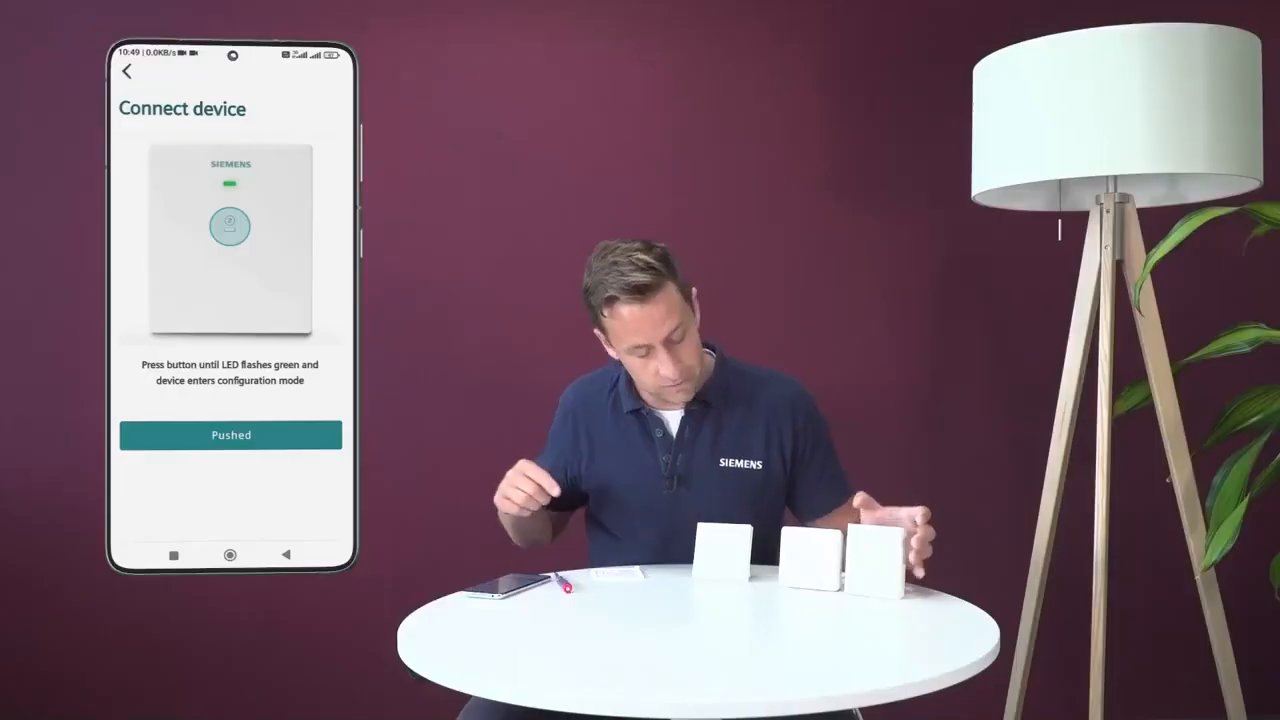
# Confirm the receiver is in configuration mode, then list its available device rooms
pyautogui.click(231, 434)
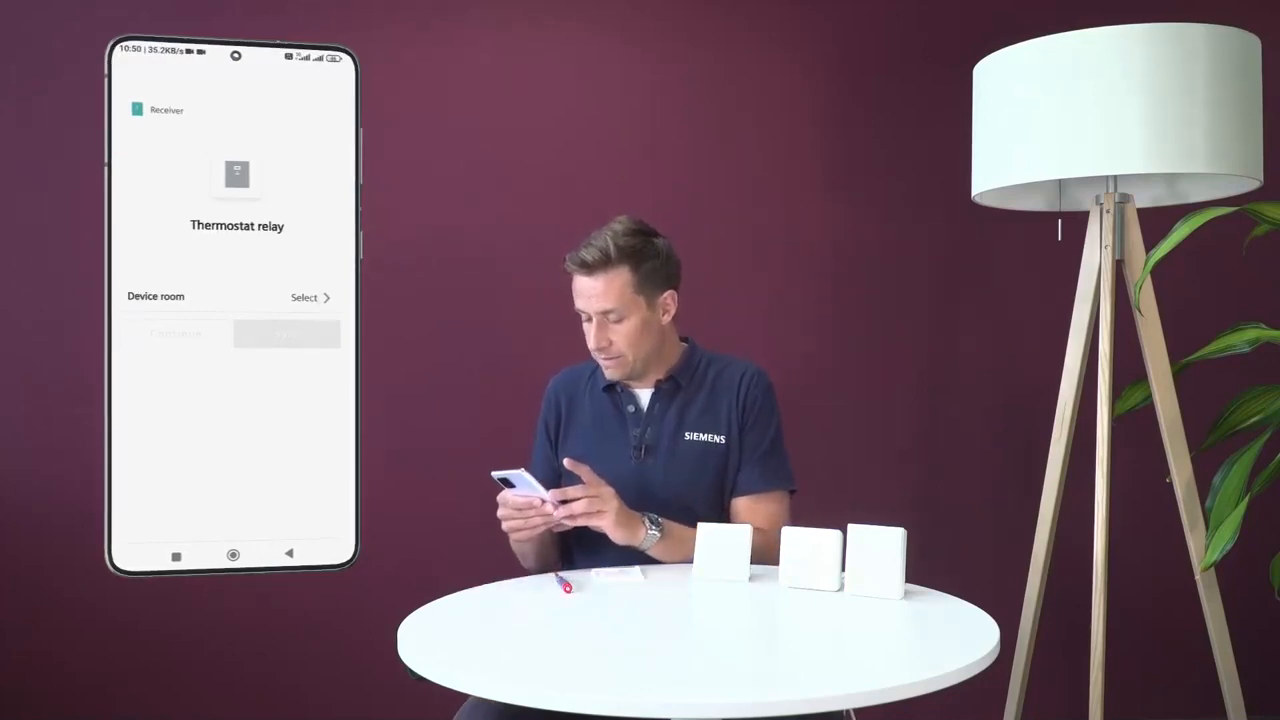
pyautogui.click(310, 297)
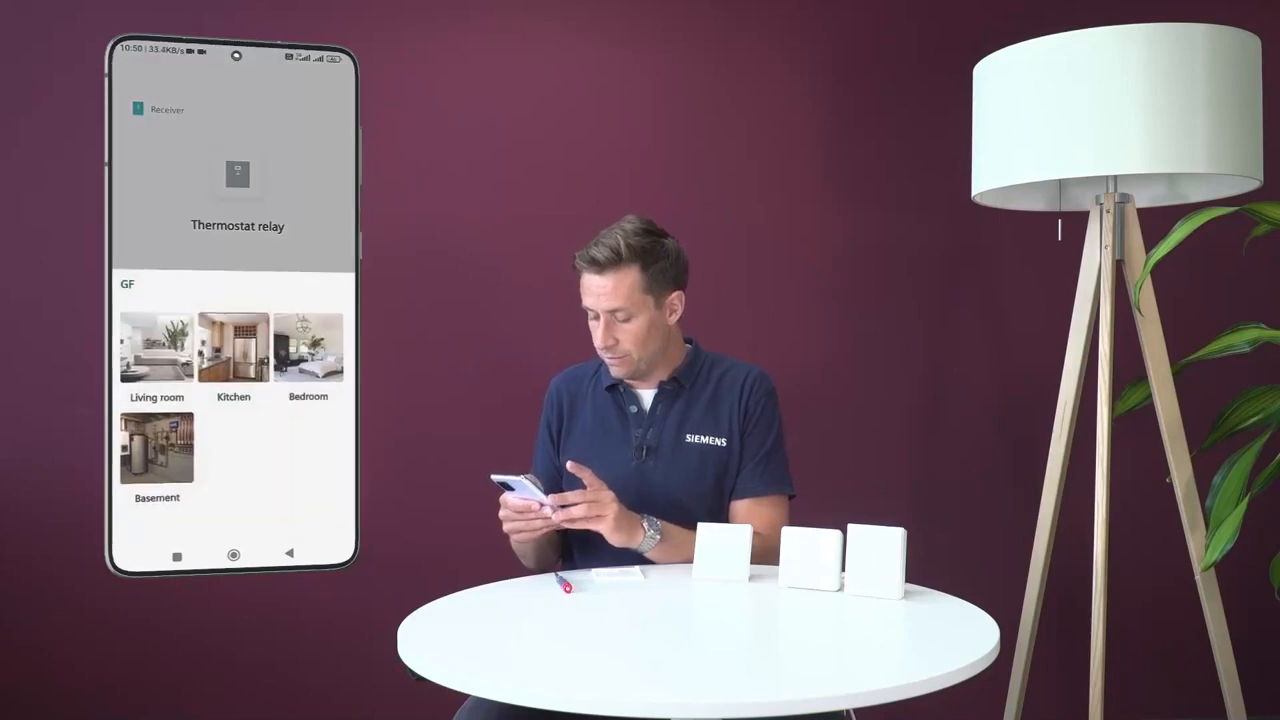